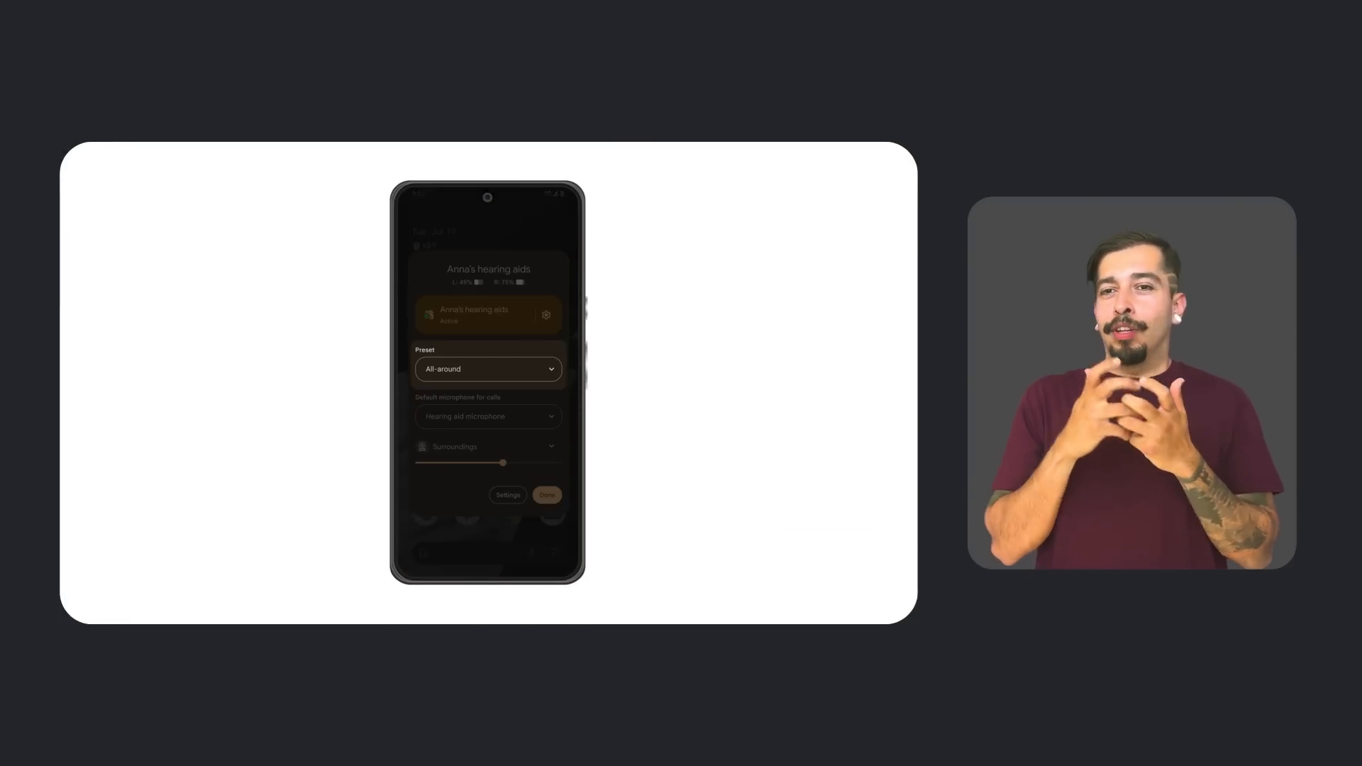
Open Simple View from the Accessibility list and switch on Use Simple View
{"action": "left_click", "coordinate": [487, 368]}
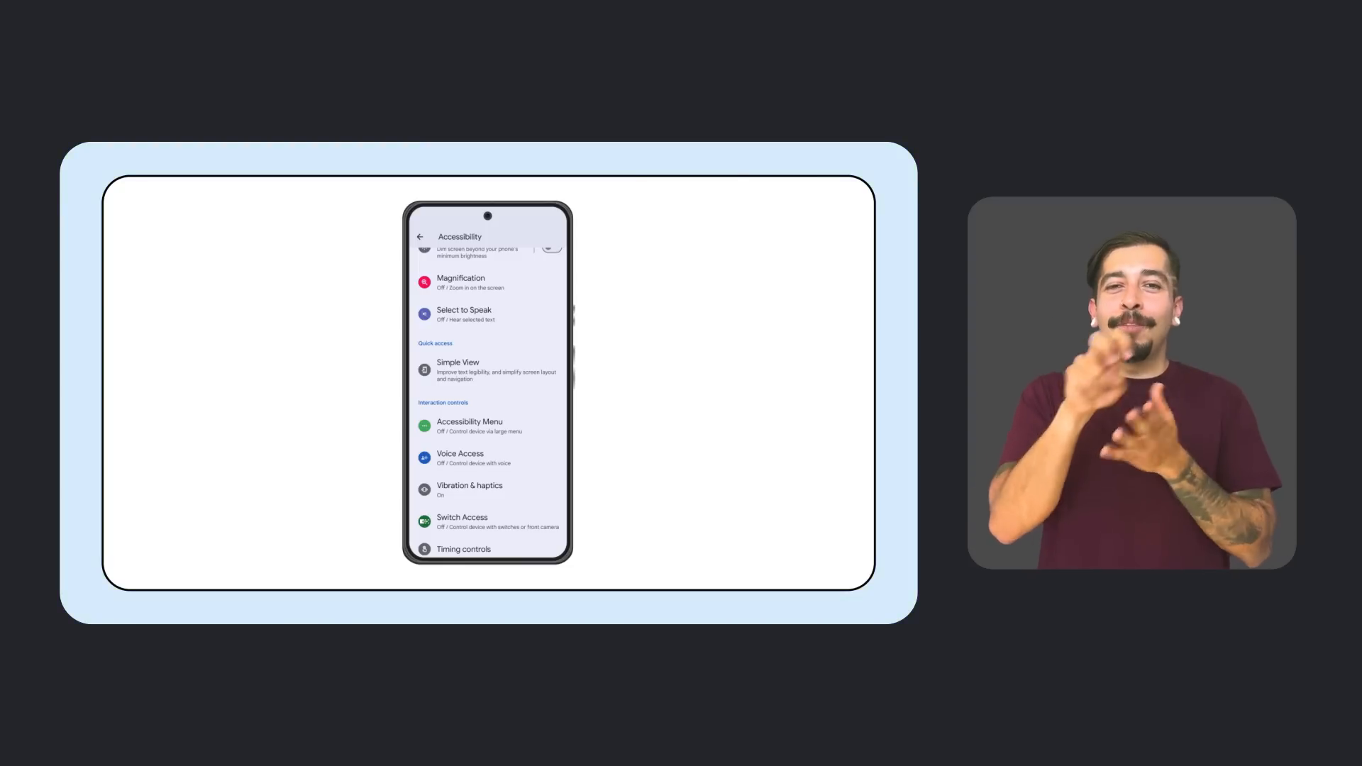
{"action": "left_click", "coordinate": [458, 367]}
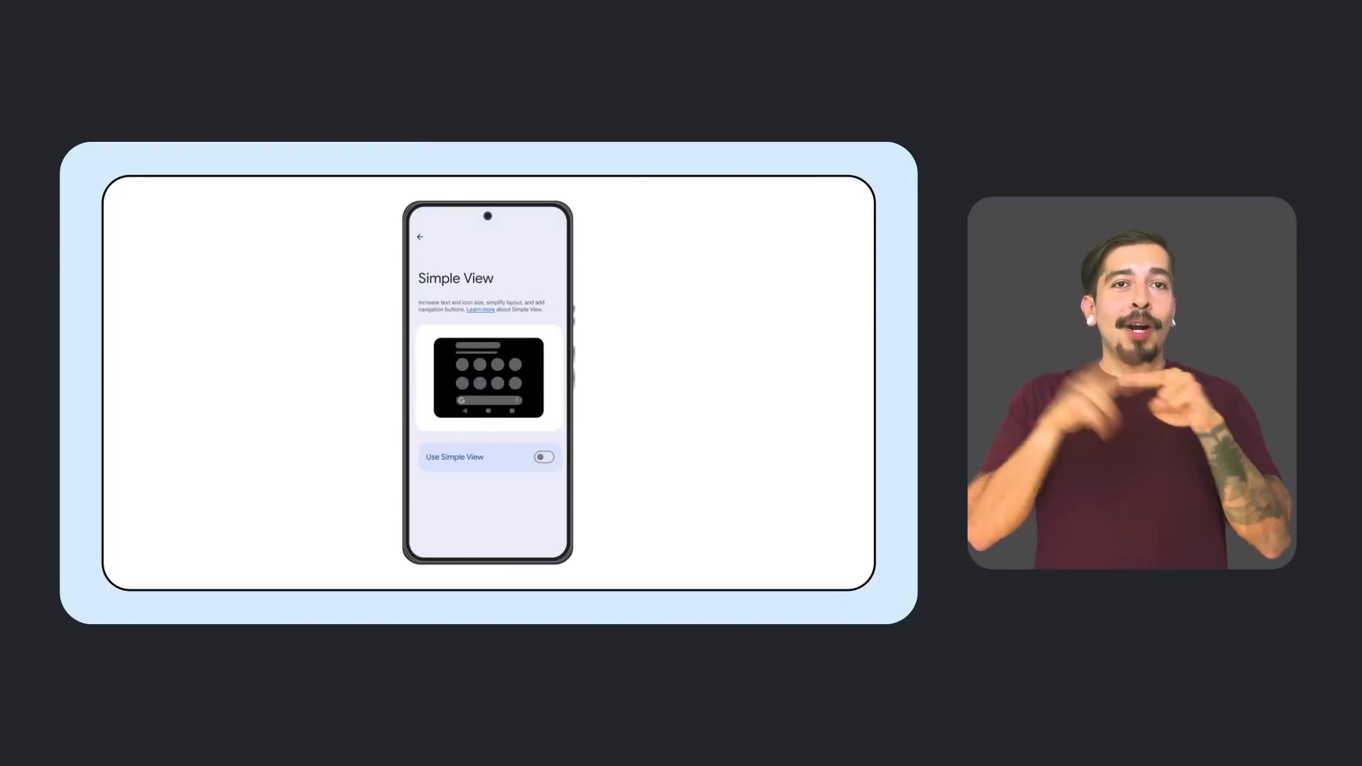
{"action": "left_click", "coordinate": [542, 457]}
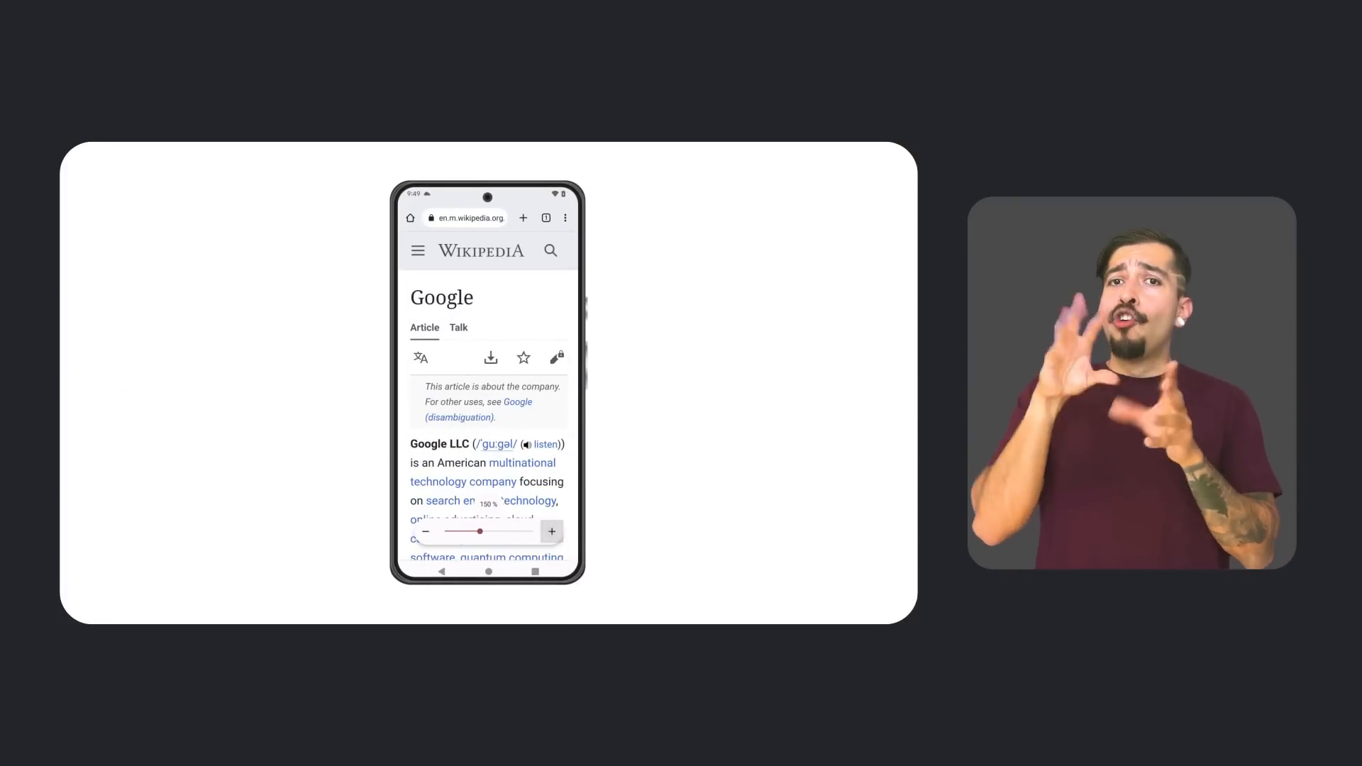
Lower the Wikipedia article's page zoom from 150% to 133% with the minus button
{"action": "left_click", "coordinate": [424, 531]}
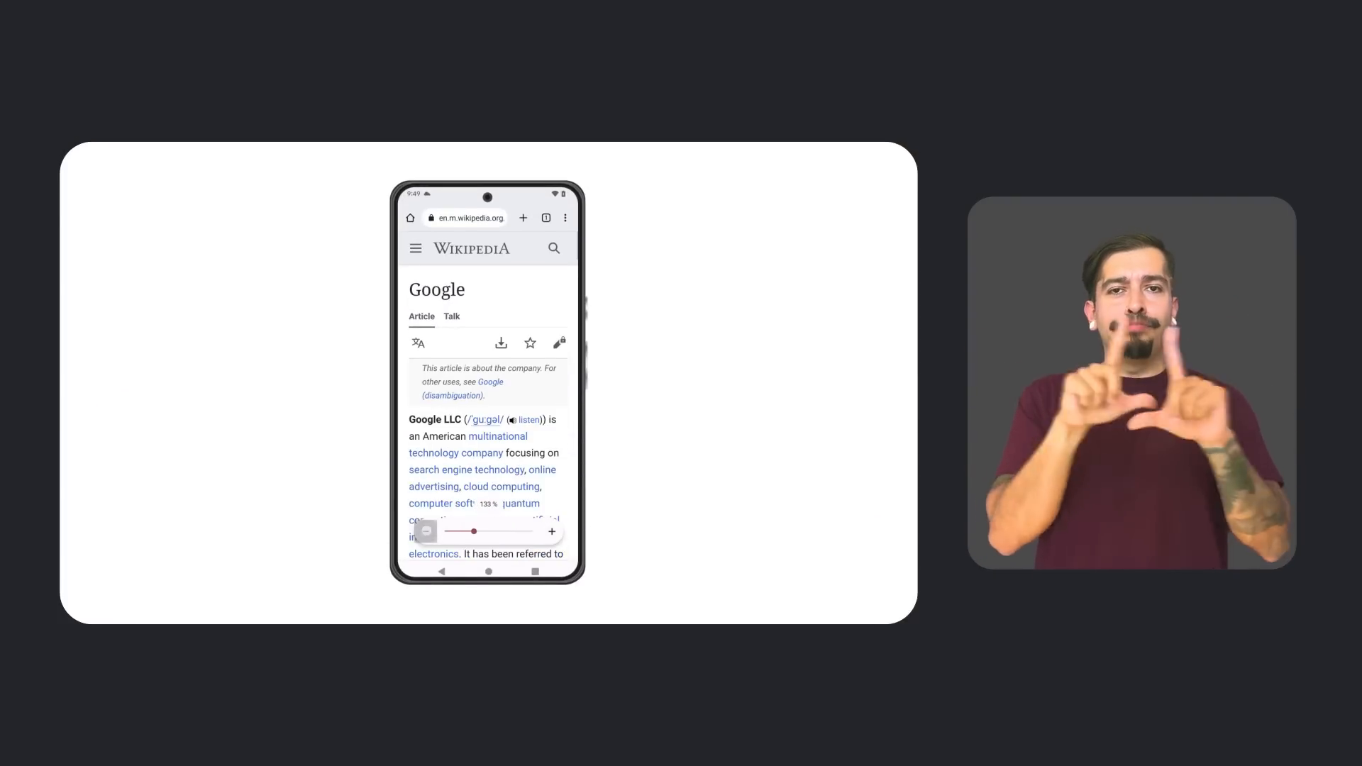
{"action": "left_click", "coordinate": [425, 530]}
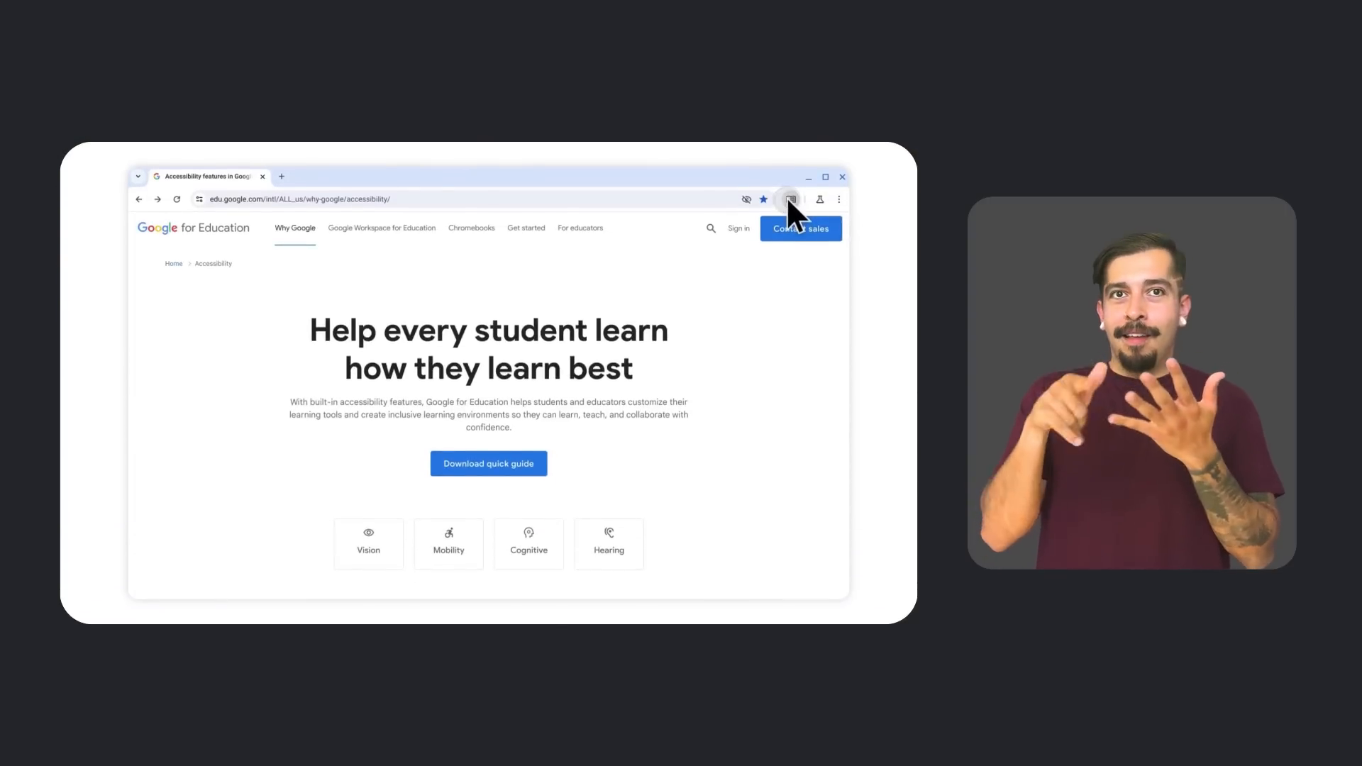
Open the accessibility page in Reading mode and start Read Aloud playback
{"action": "left_click", "coordinate": [789, 199]}
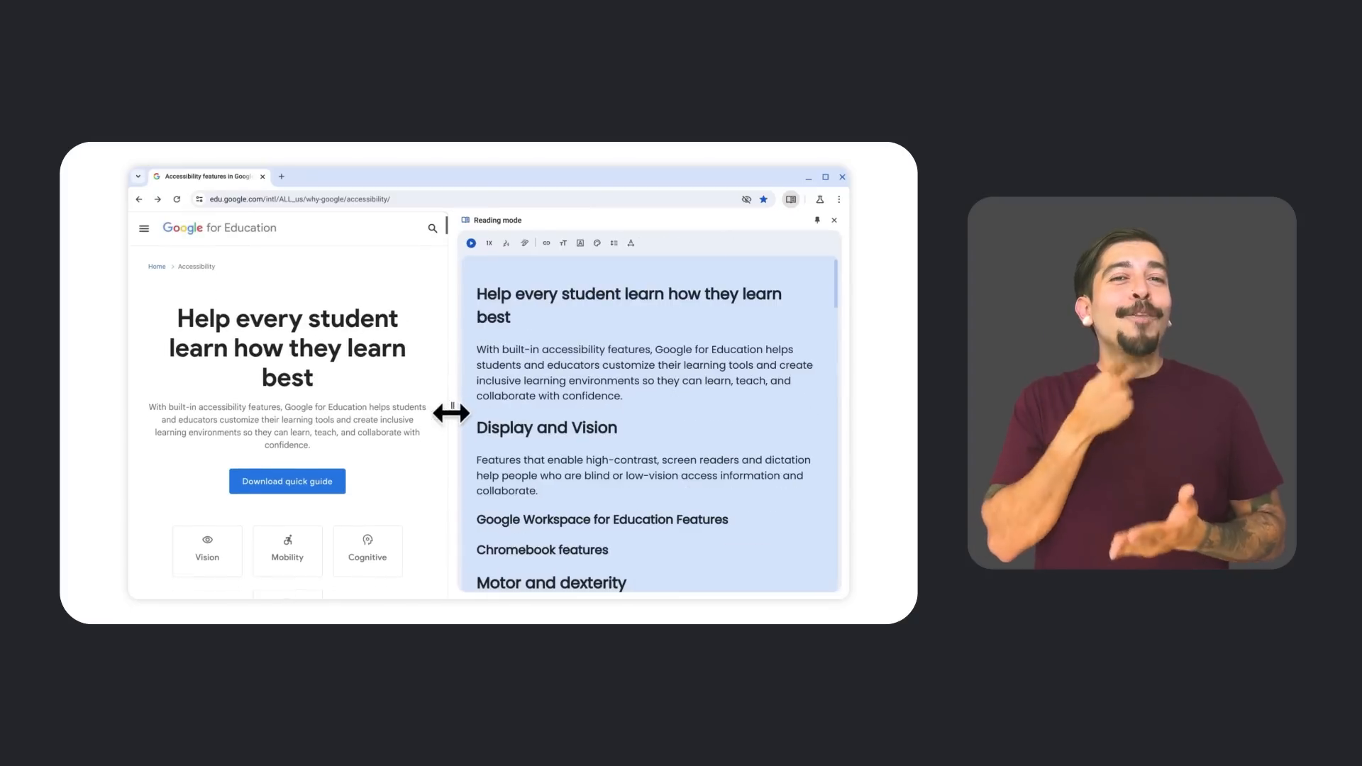
{"action": "left_click", "coordinate": [471, 243]}
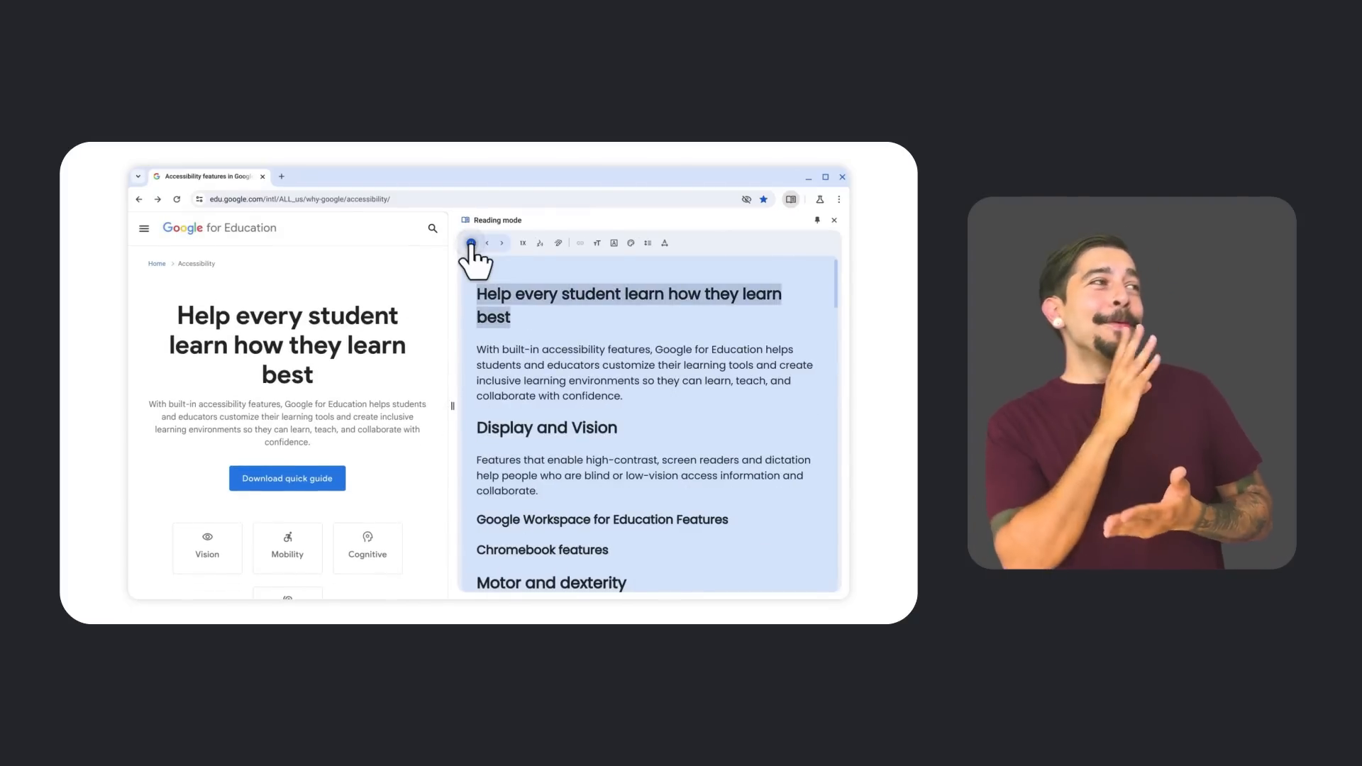
{"action": "left_click", "coordinate": [471, 243]}
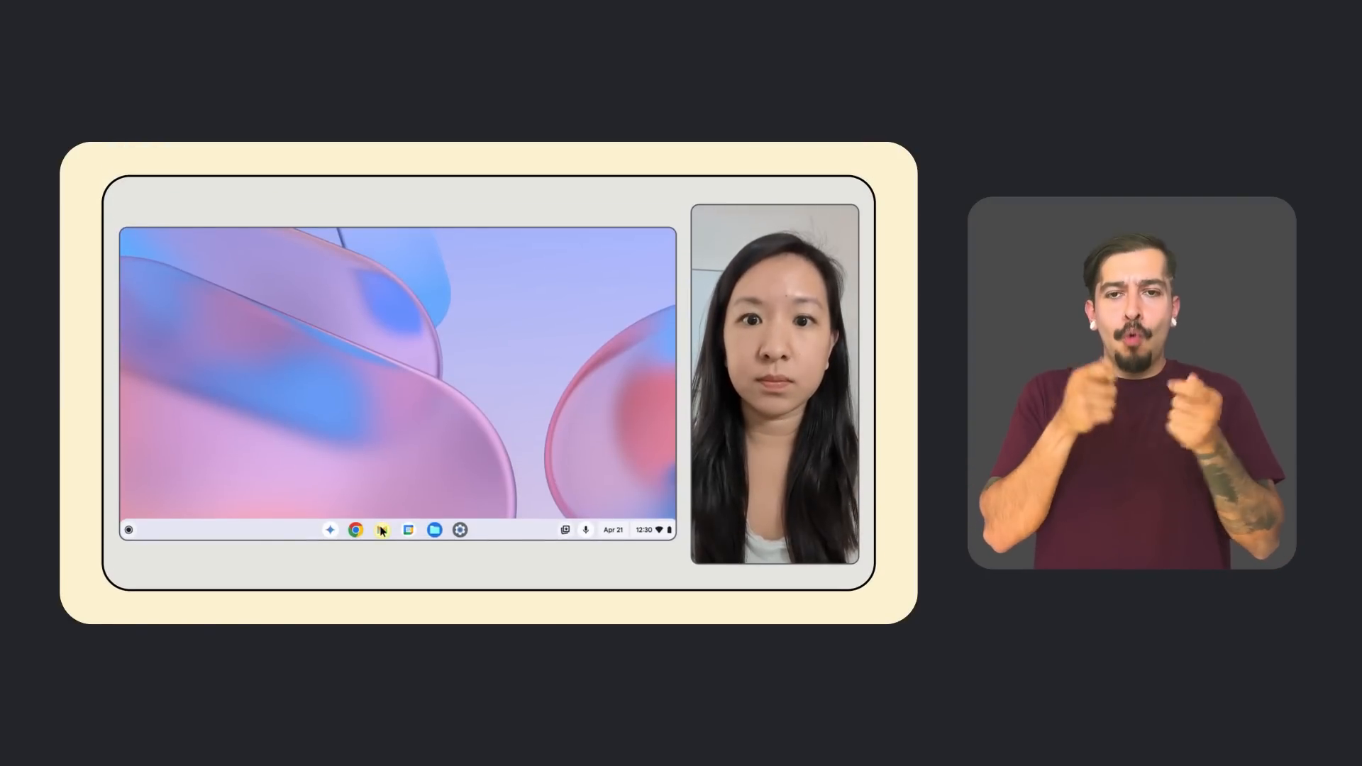
Launch Gmail from the shelf and start composing a new email
{"action": "left_click", "coordinate": [382, 530]}
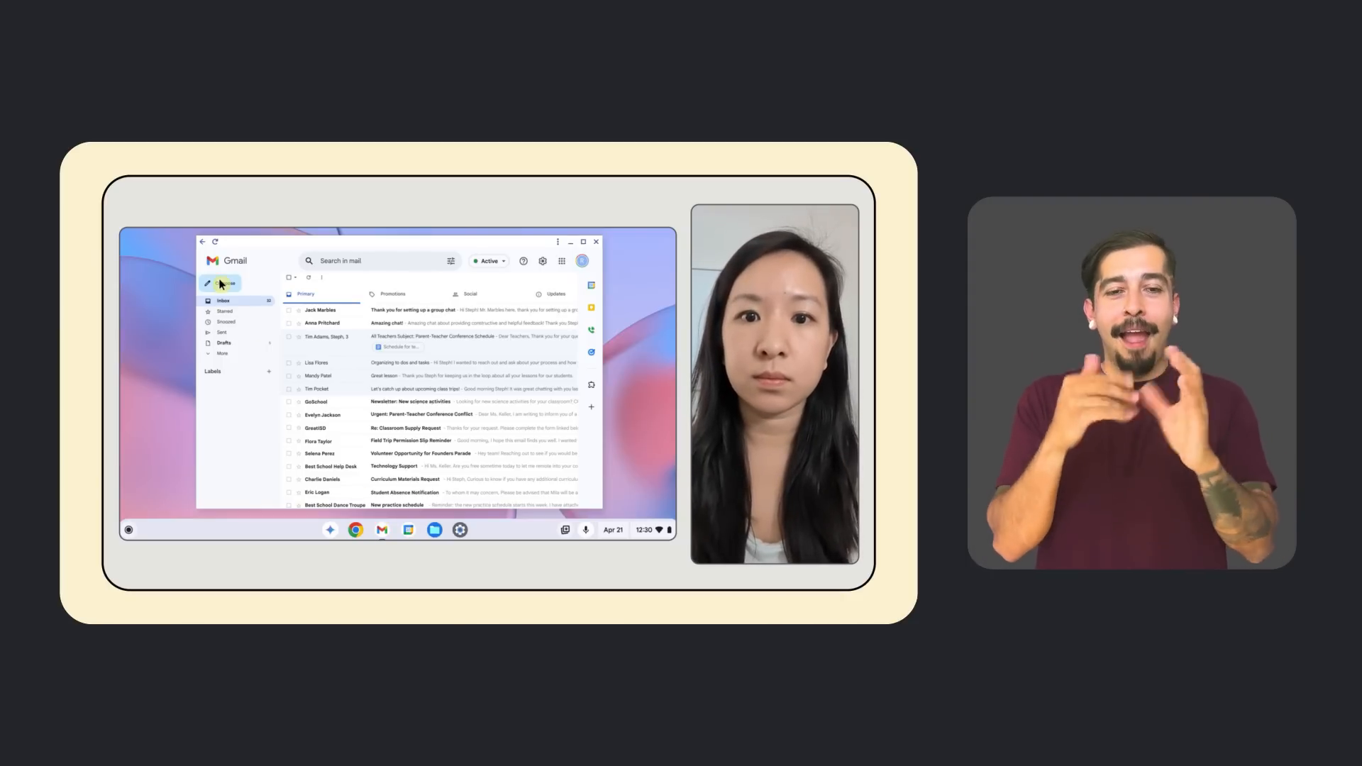
{"action": "left_click", "coordinate": [224, 283]}
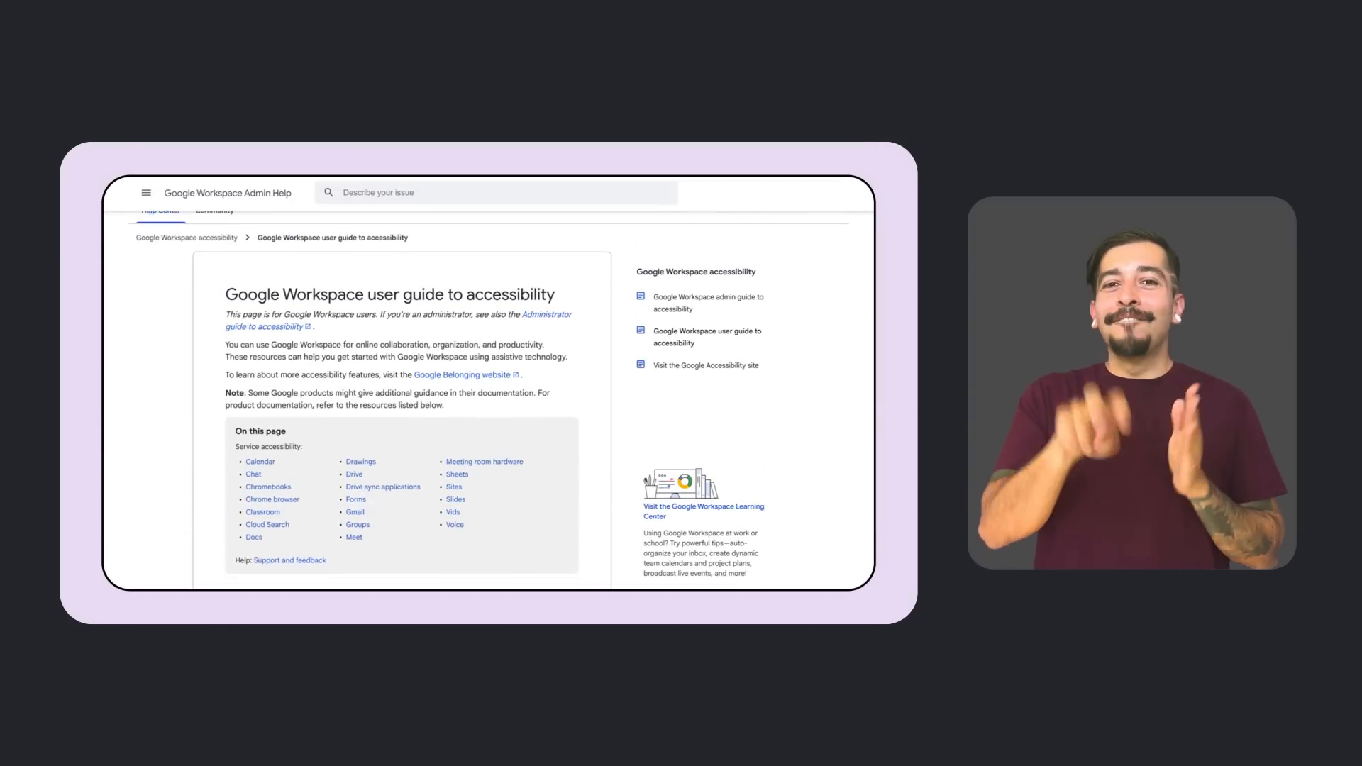
Scroll to the recommended browsers and screen readers table and Google Calendar section
{"action": "scroll", "scroll_direction": "down", "scroll_amount": 3}
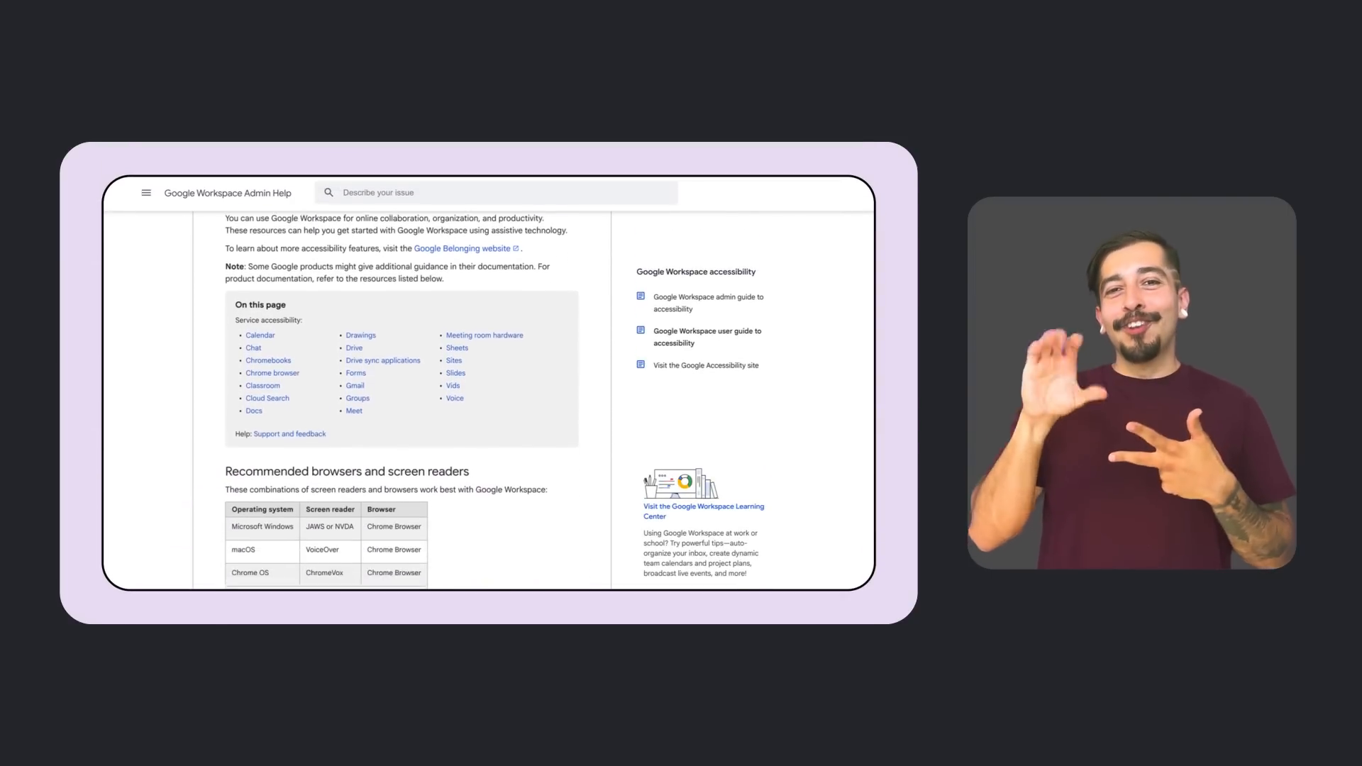
{"action": "scroll", "scroll_direction": "down", "scroll_amount": 3}
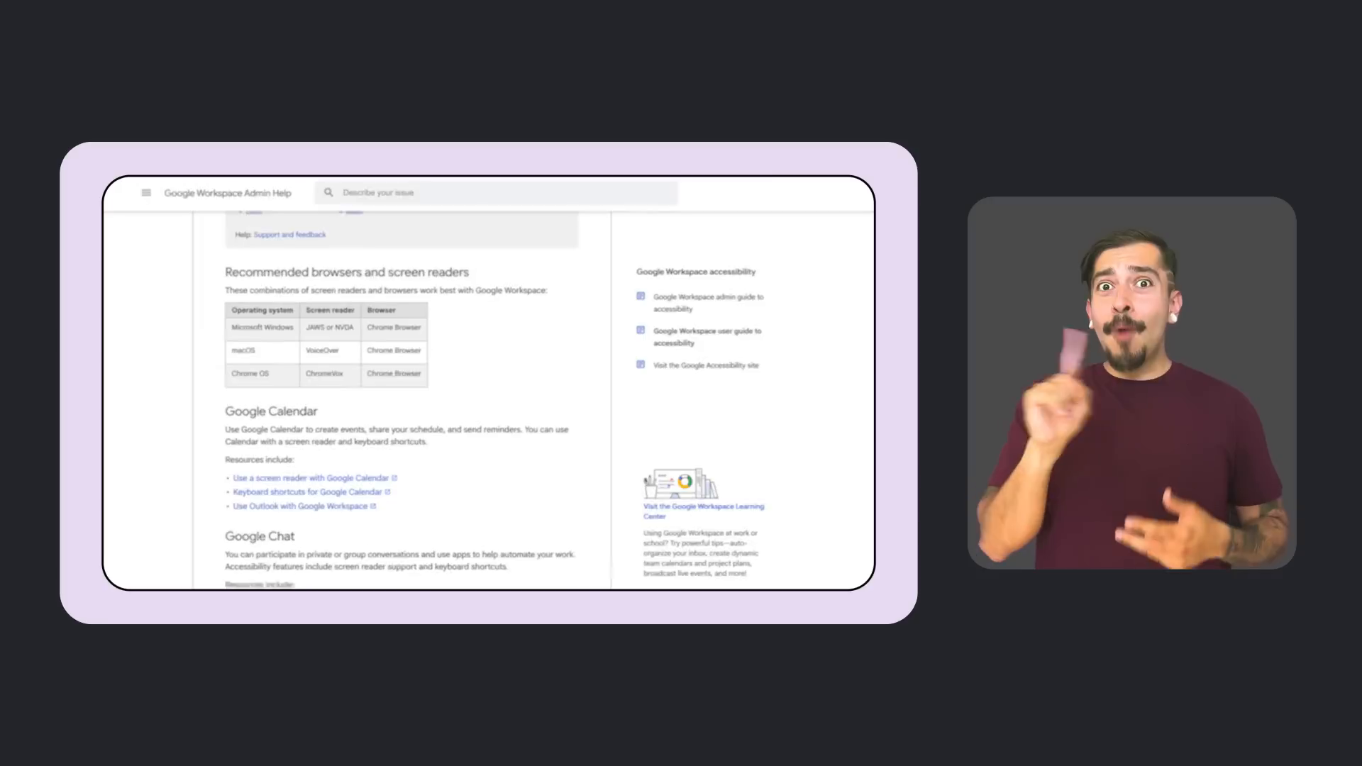